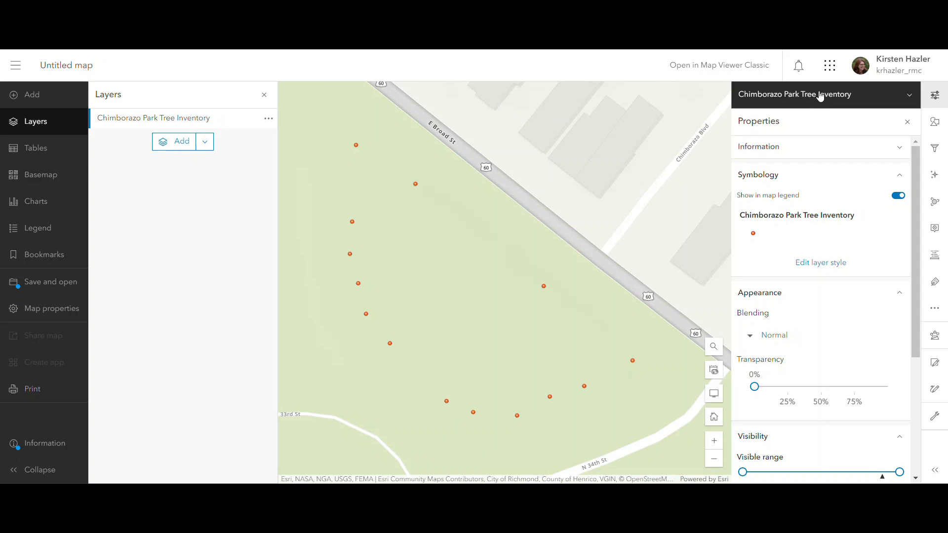
{"action": "mouse_move", "coordinate": [881, 102]}
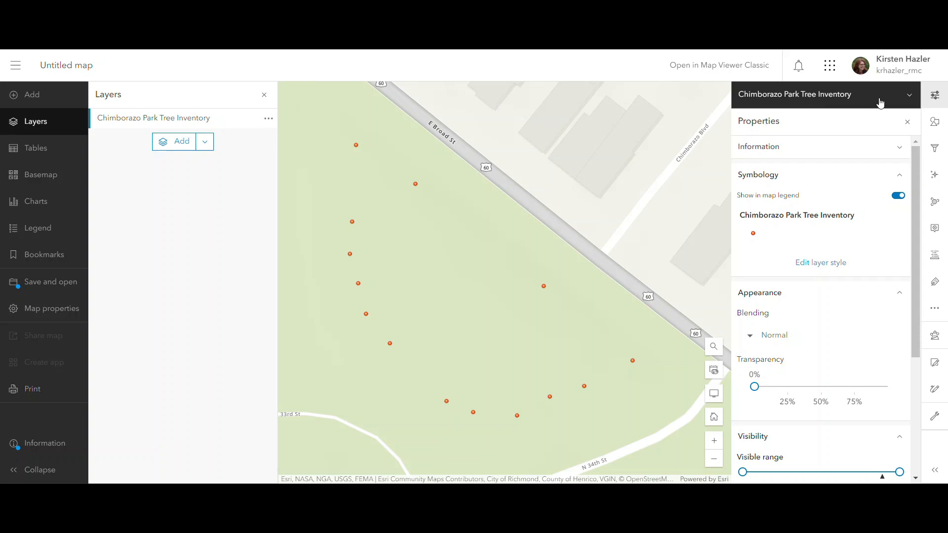
{"action": "mouse_move", "coordinate": [809, 180]}
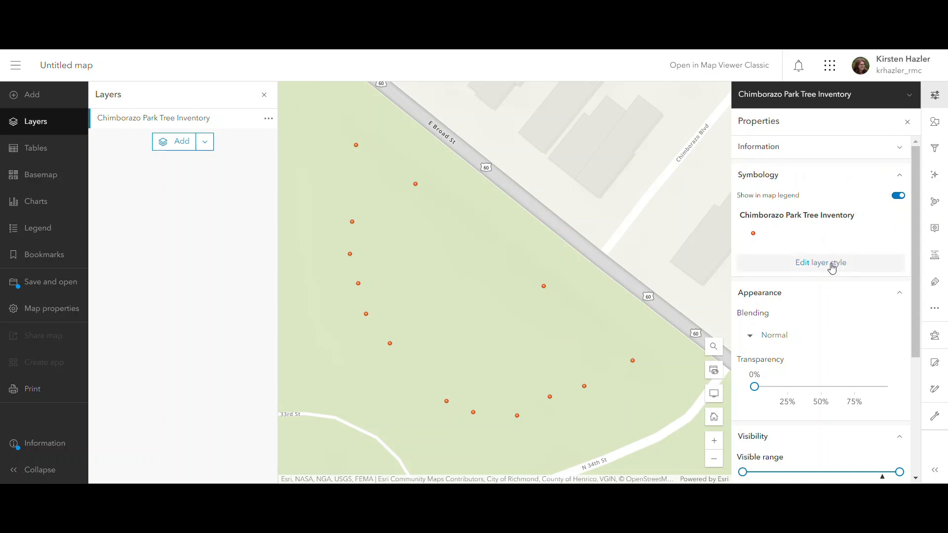
- Open Edit layer style for the Chimborazo Park Tree Inventory layer
{"action": "left_click", "coordinate": [821, 263]}
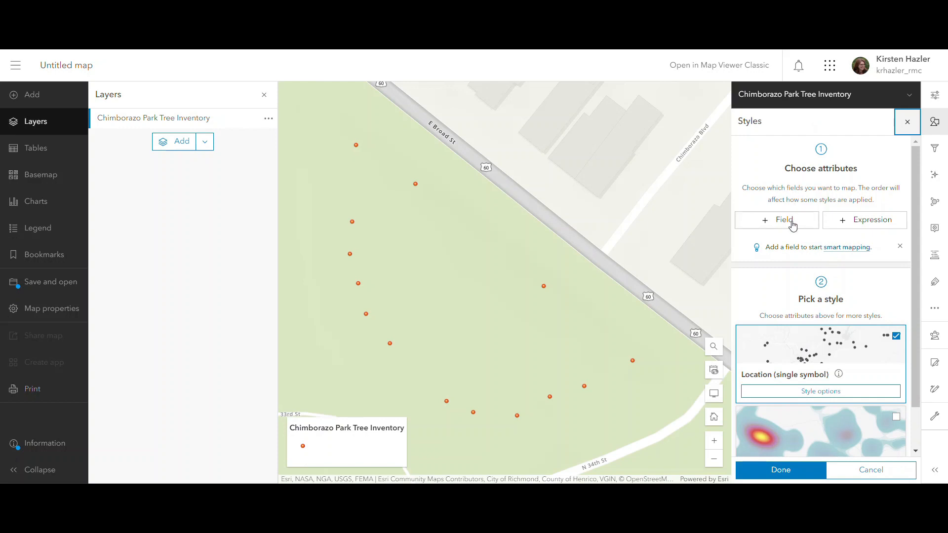
- Add Tree Type as the mapping field so points get unique symbols per type
{"action": "left_click", "coordinate": [777, 220]}
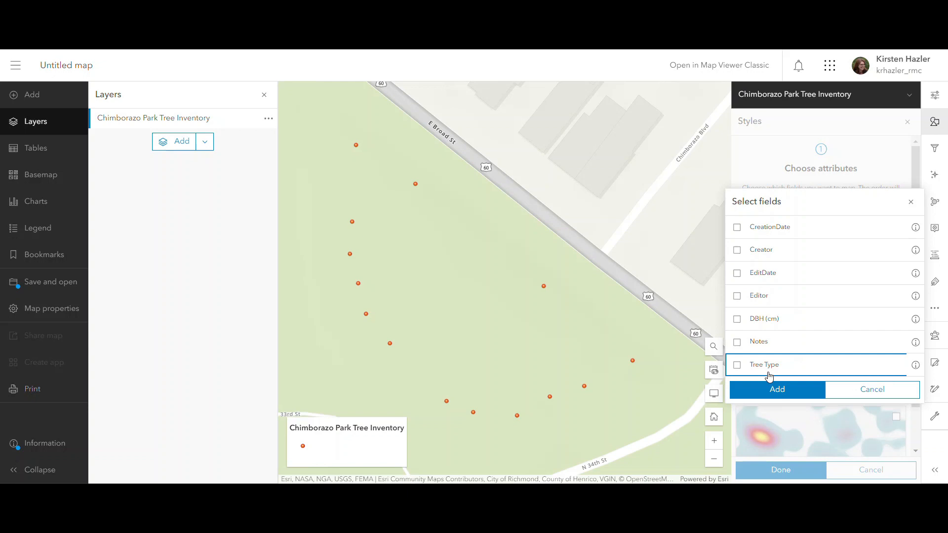
{"action": "left_click", "coordinate": [776, 390]}
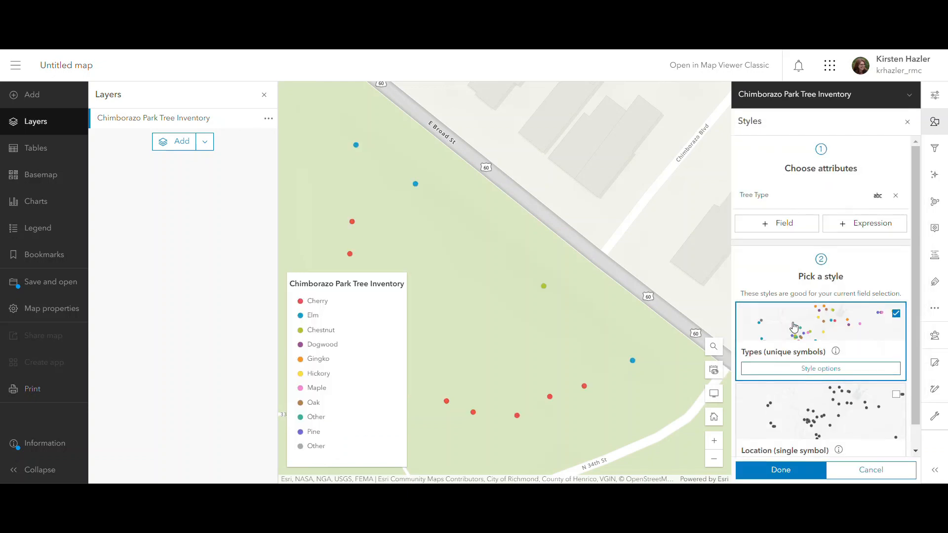
{"action": "mouse_move", "coordinate": [803, 362]}
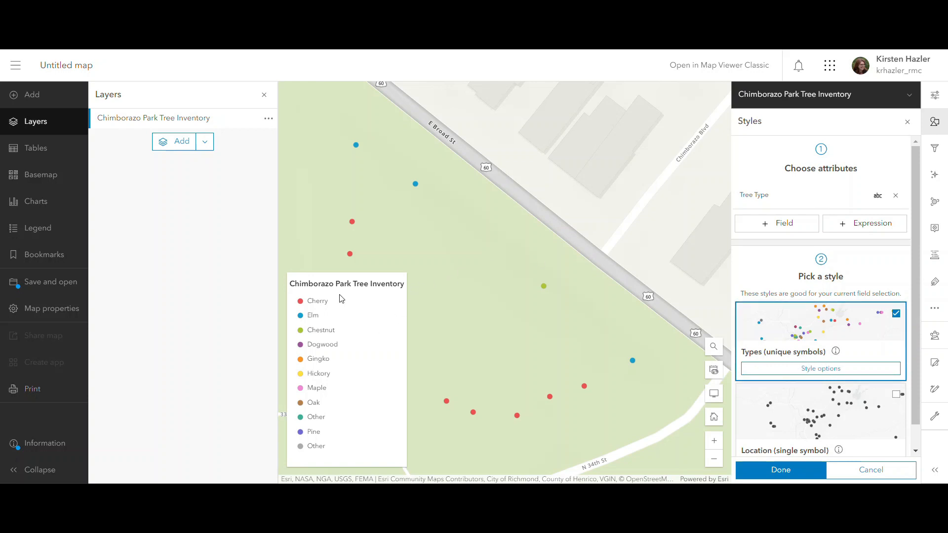
{"action": "mouse_move", "coordinate": [341, 312]}
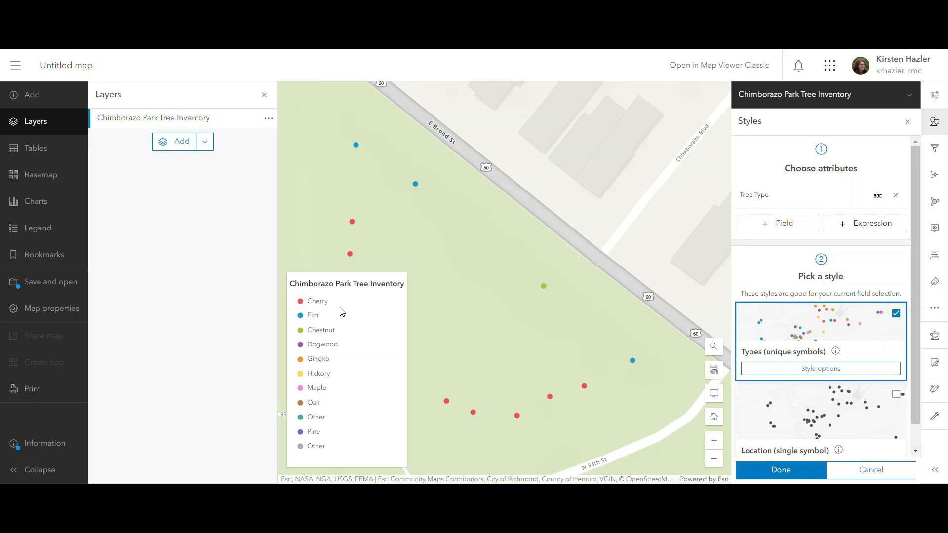
{"action": "mouse_move", "coordinate": [715, 305]}
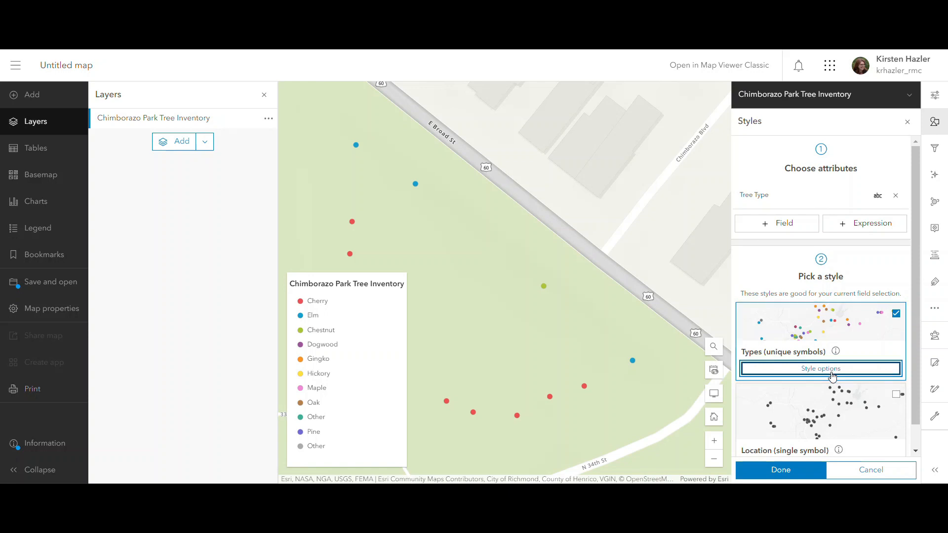
- Recolor the tree-type symbols with a muted earthy color ramp
{"action": "left_click", "coordinate": [821, 369]}
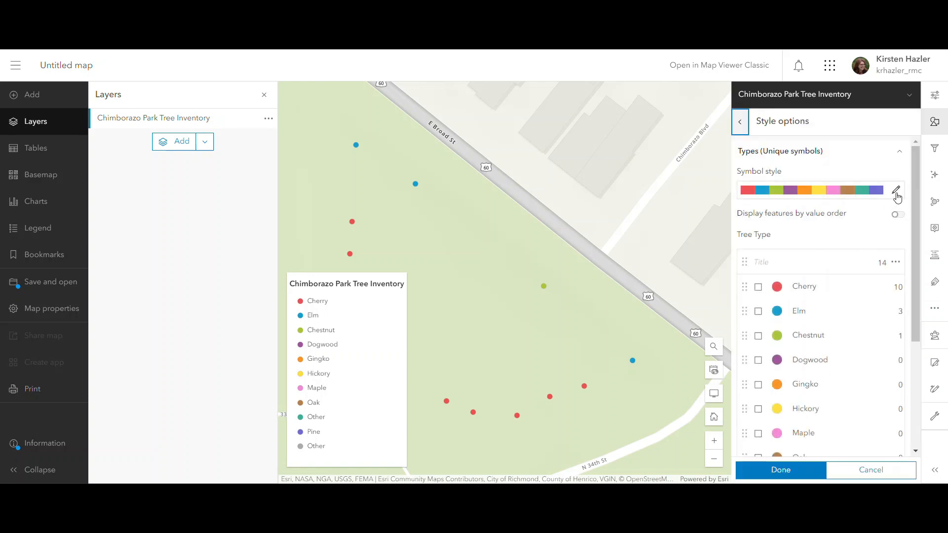
{"action": "left_click", "coordinate": [894, 191]}
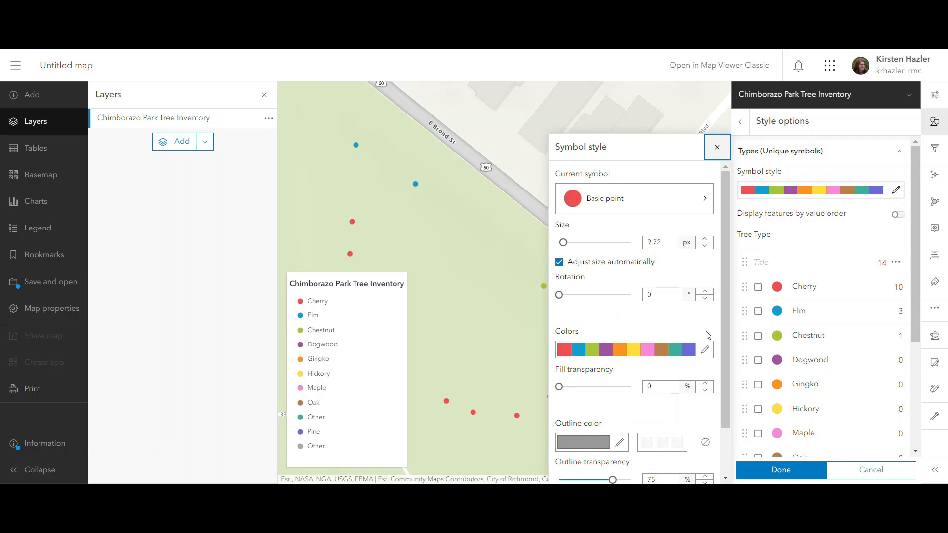
{"action": "left_click", "coordinate": [705, 349]}
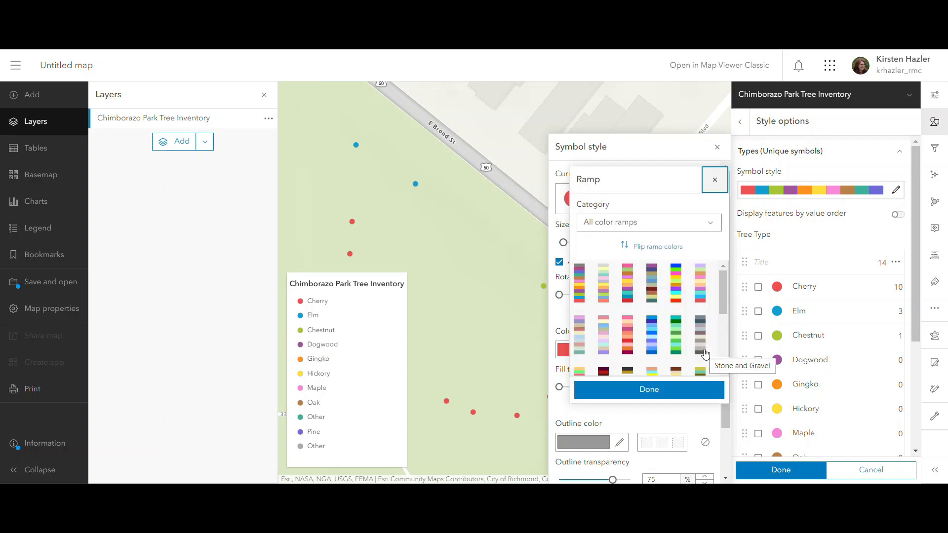
{"action": "mouse_move", "coordinate": [651, 290]}
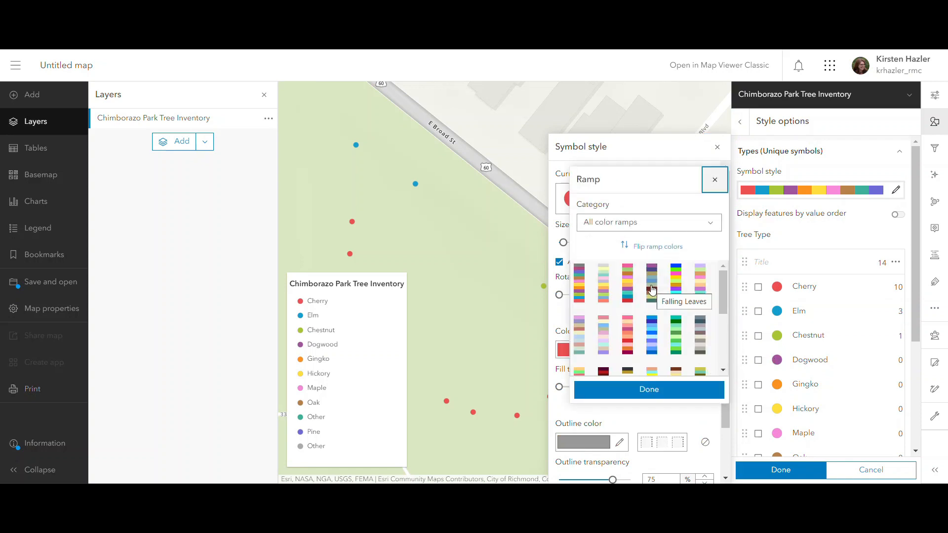
{"action": "left_click", "coordinate": [652, 286]}
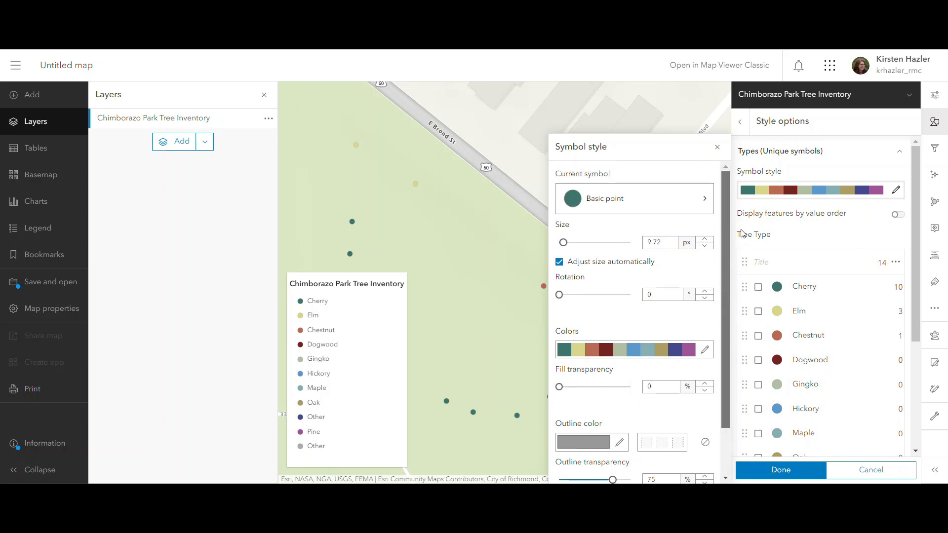
{"action": "left_click", "coordinate": [634, 199]}
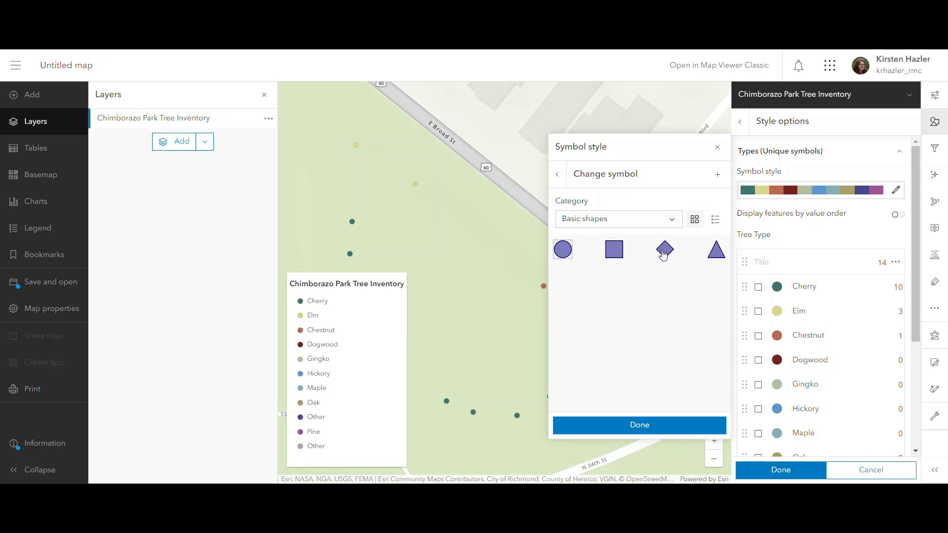
- Make the tree symbols diamonds from Basic shapes at size 15 px
{"action": "left_click", "coordinate": [665, 249]}
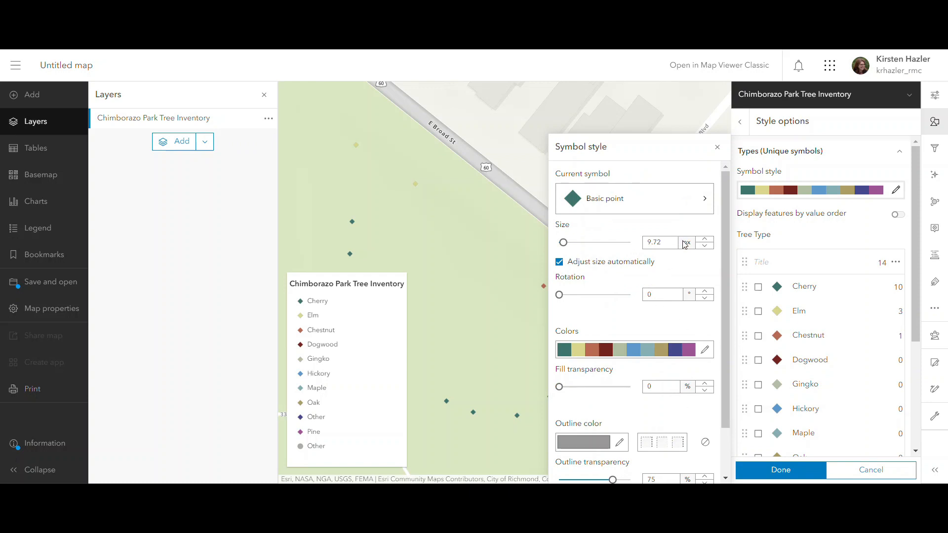
{"action": "left_click", "coordinate": [660, 243]}
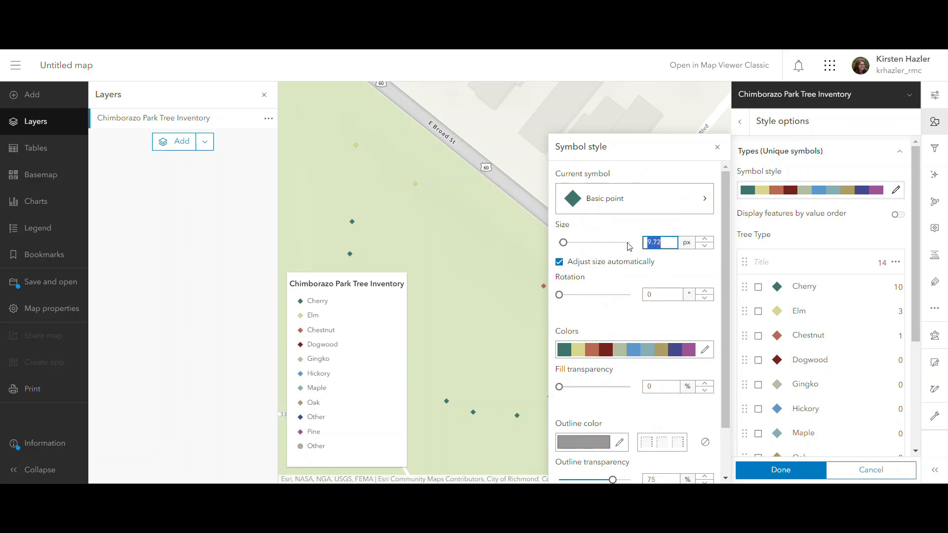
{"action": "type", "text": "15"}
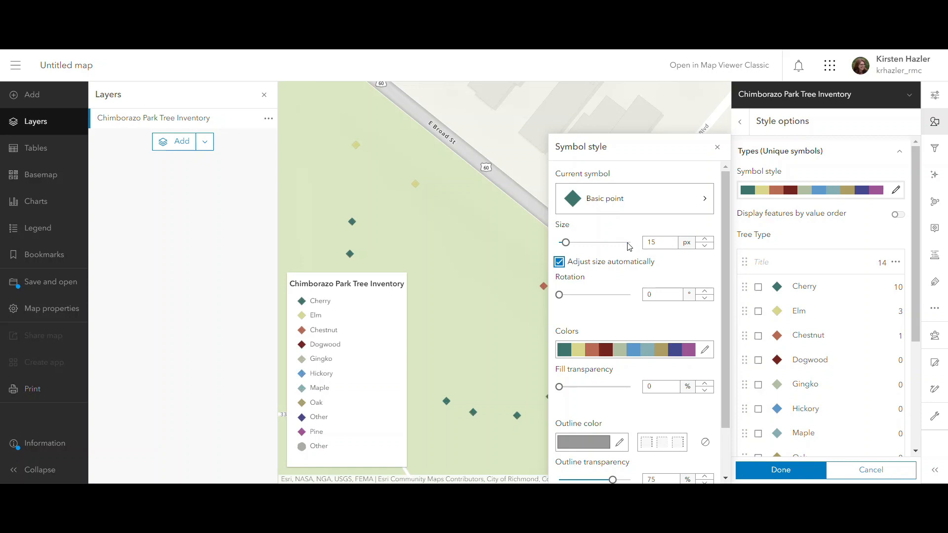
{"action": "mouse_move", "coordinate": [935, 255]}
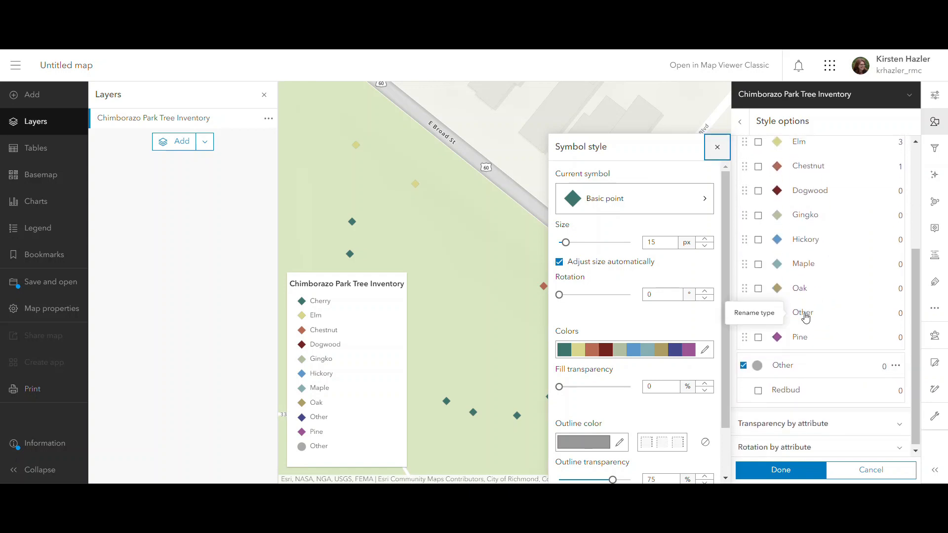
{"action": "mouse_move", "coordinate": [697, 120]}
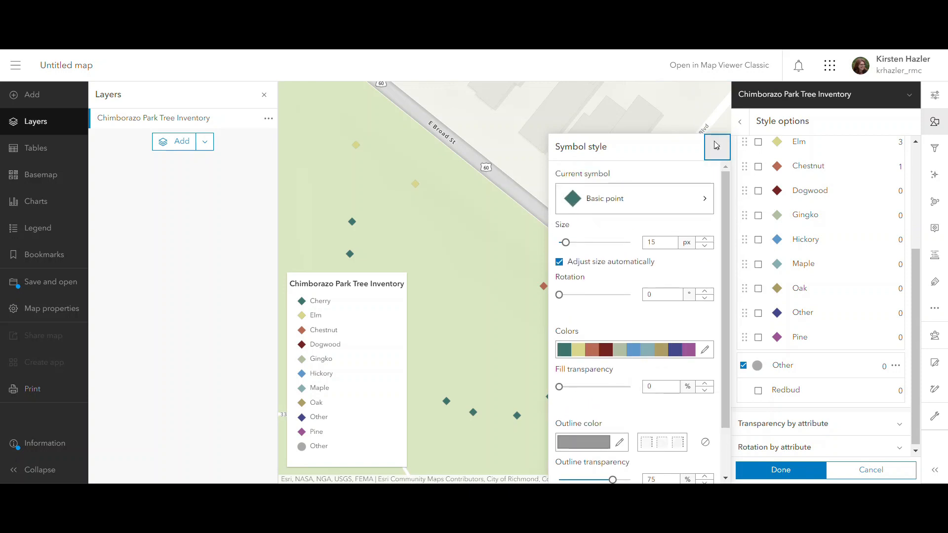
- Close Symbol style and step back from Style options to the styles overview
{"action": "left_click", "coordinate": [717, 145]}
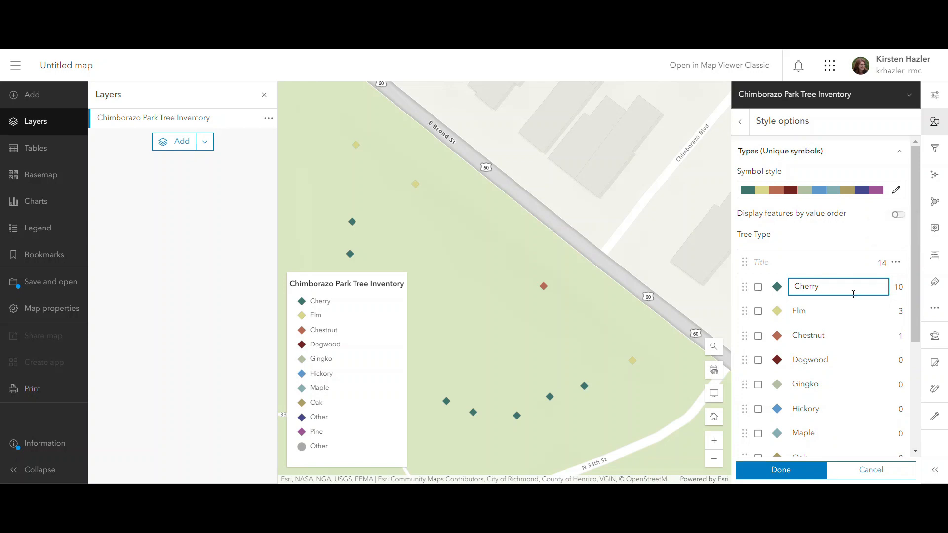
{"action": "mouse_move", "coordinate": [871, 249]}
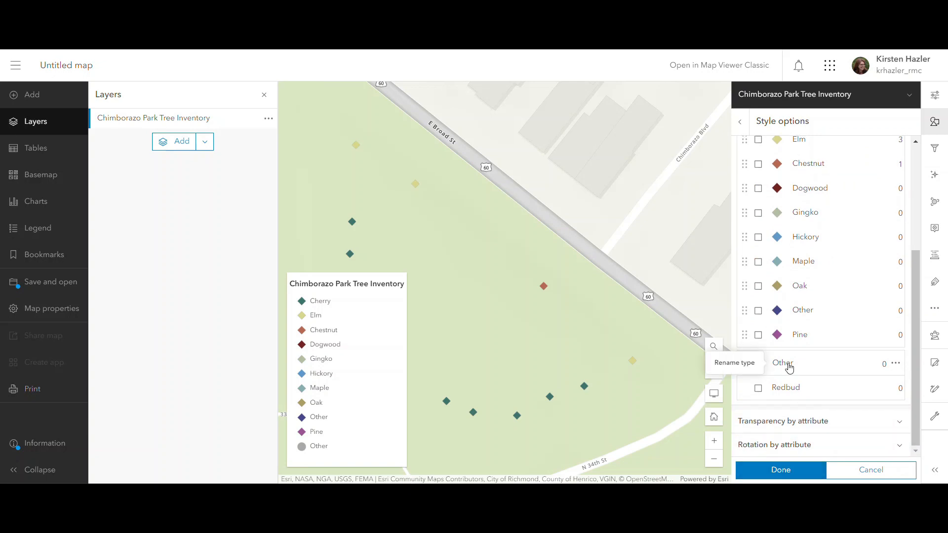
{"action": "mouse_move", "coordinate": [798, 371]}
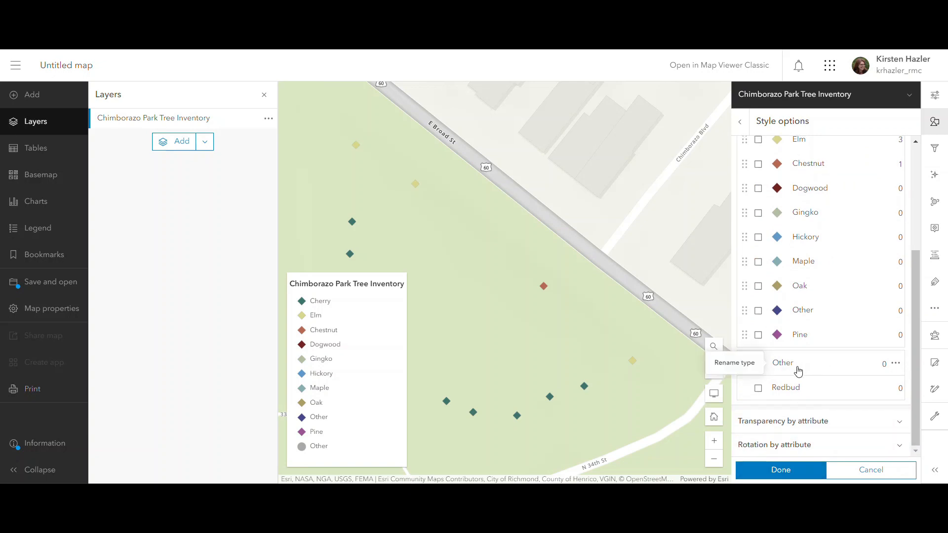
{"action": "left_click", "coordinate": [740, 121]}
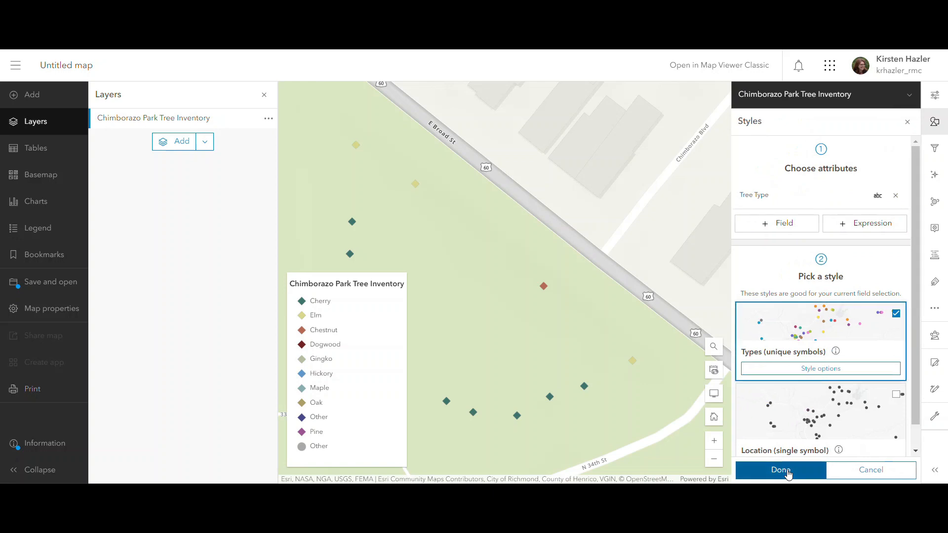
- Confirm the diamond tree-type styling with Done
{"action": "left_click", "coordinate": [781, 470]}
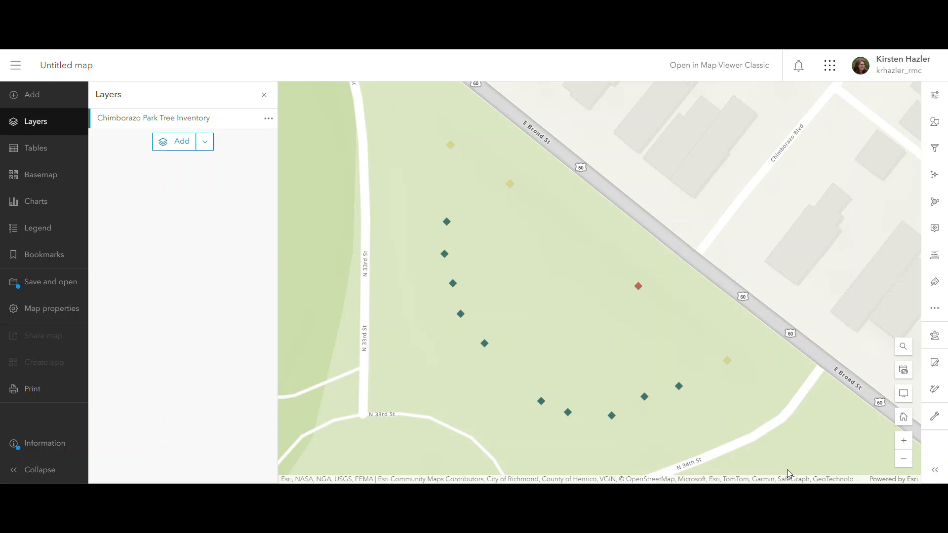
{"action": "mouse_move", "coordinate": [289, 199]}
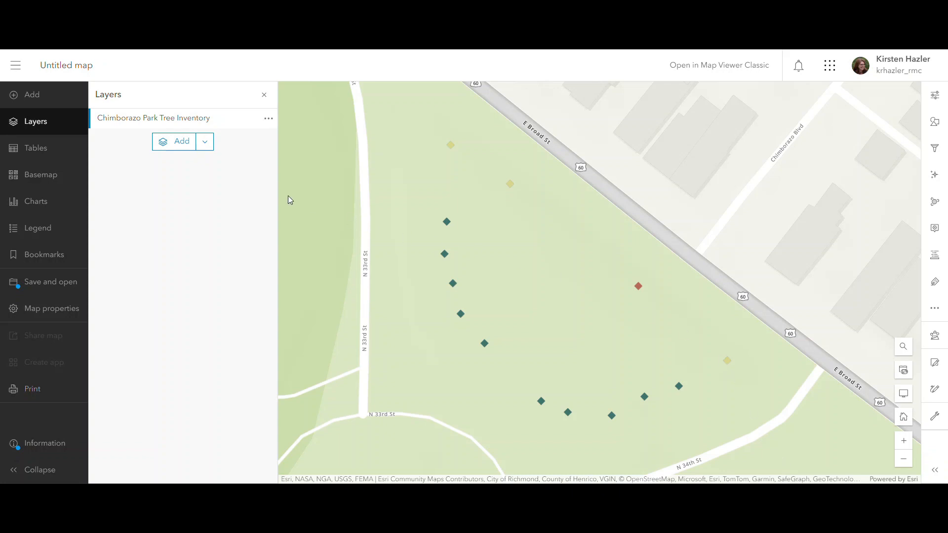
{"action": "mouse_move", "coordinate": [244, 168]}
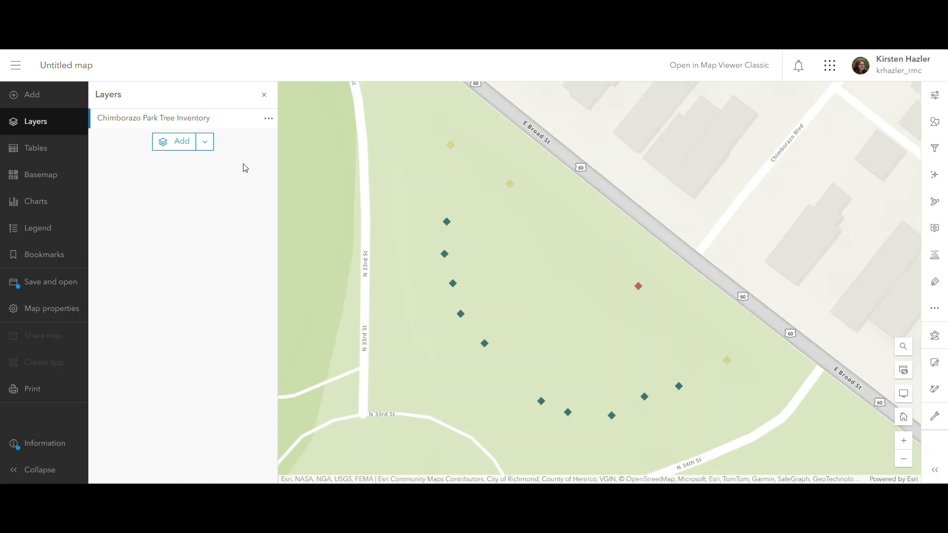
{"action": "mouse_move", "coordinate": [38, 235]}
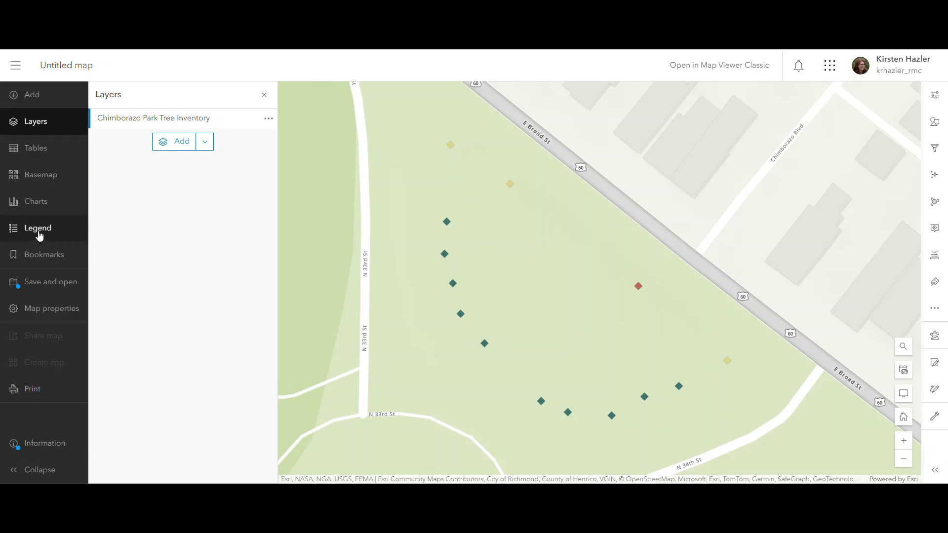
- Show the map legend with each tree type's diamond symbol
{"action": "left_click", "coordinate": [37, 228]}
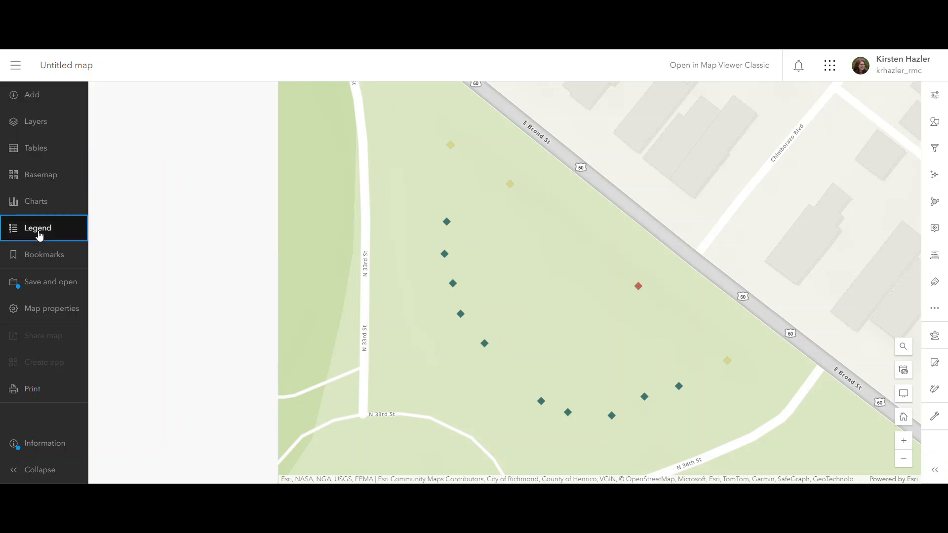
{"action": "left_click", "coordinate": [38, 229]}
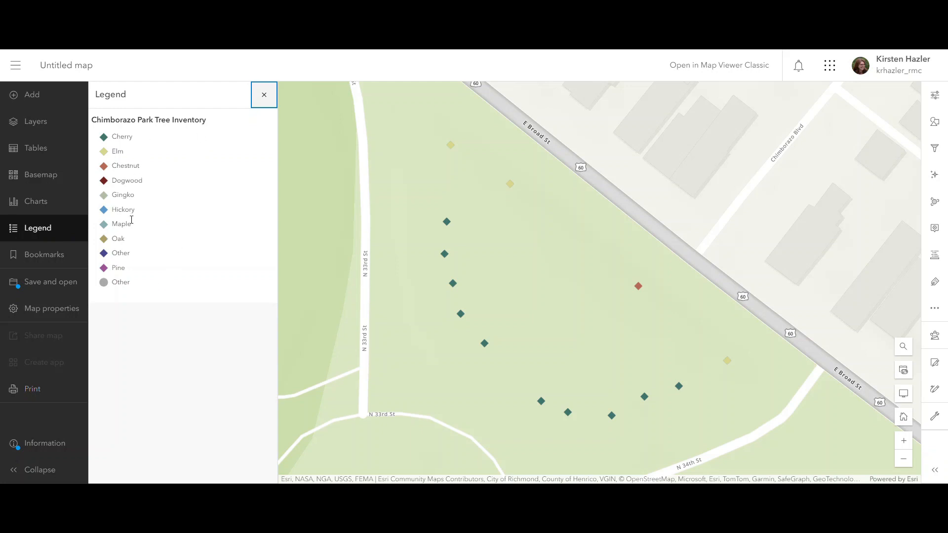
{"action": "mouse_move", "coordinate": [138, 286]}
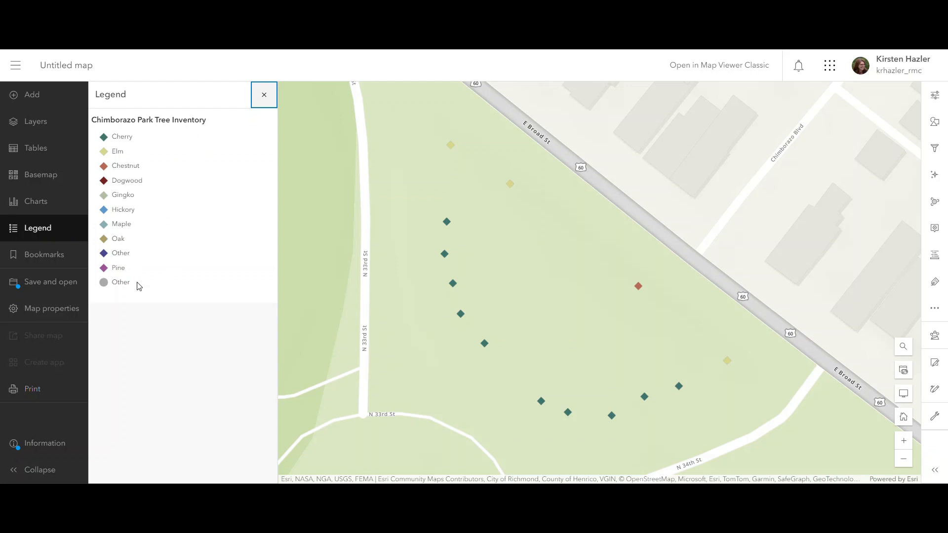